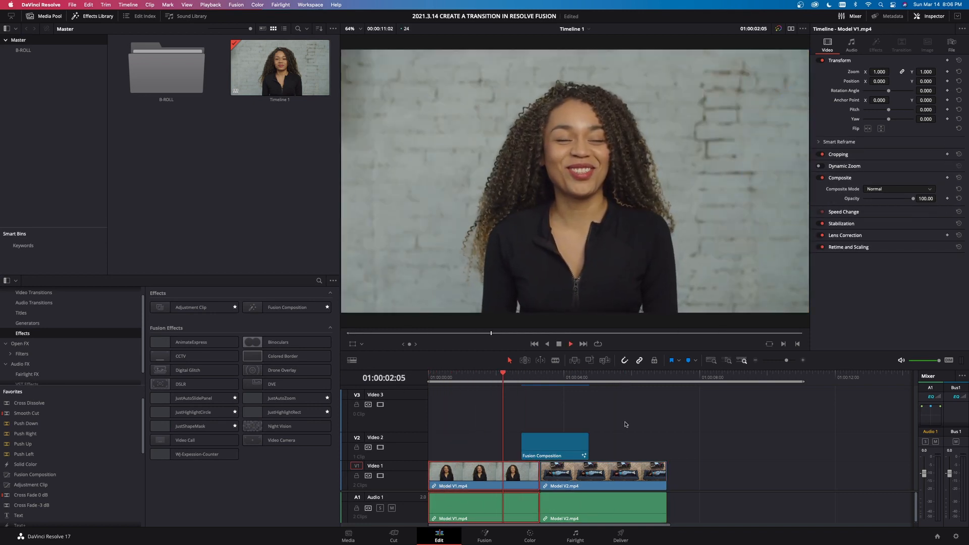
Copy the Fusion Composition clip to an empty spot on V2 after the model clips.
click(571, 373)
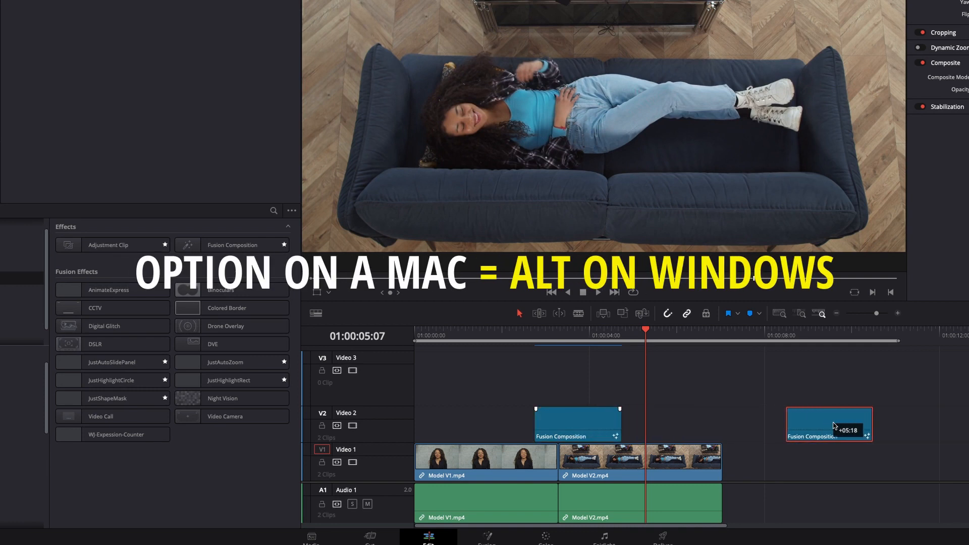
click(796, 340)
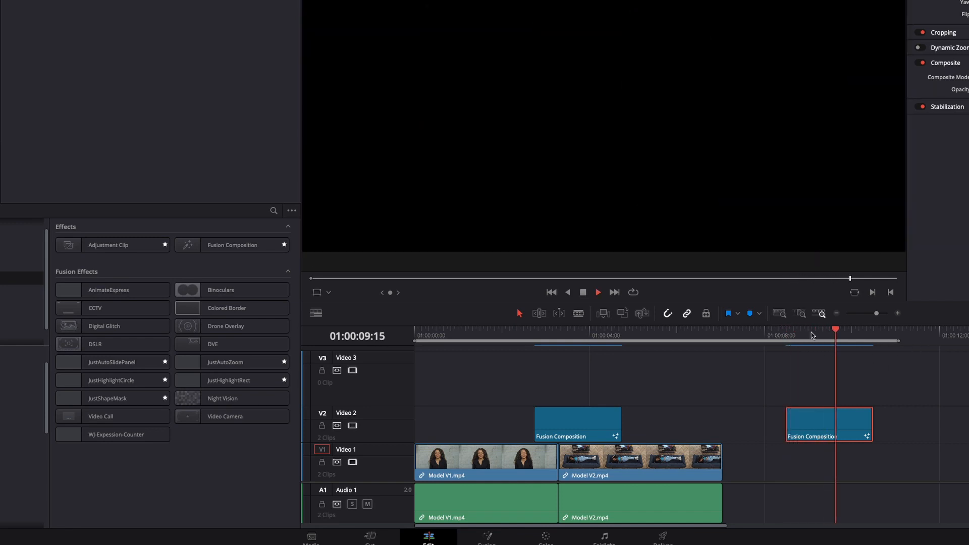
mouse_move(870, 351)
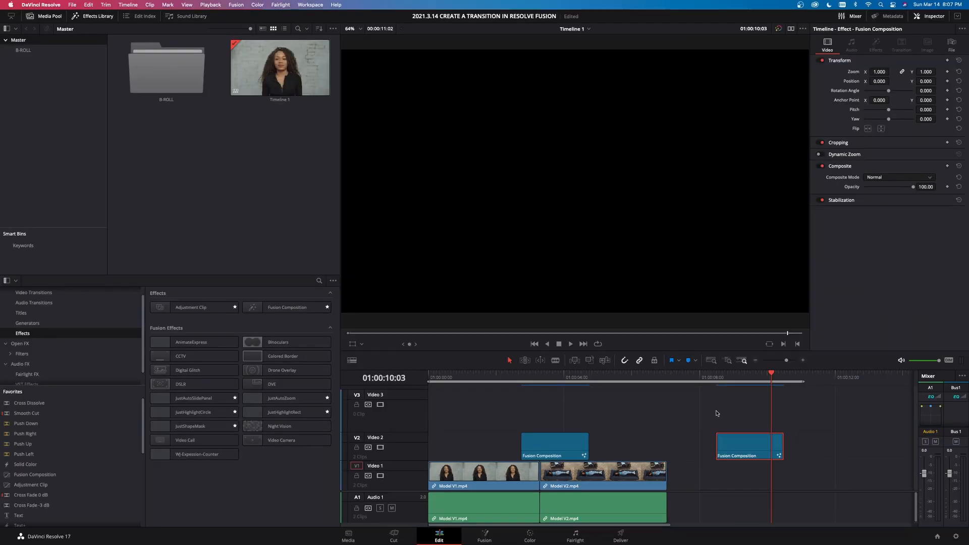
On the Deliver page, set the output to MP4 with H.265 codec and Export Alpha on.
click(620, 535)
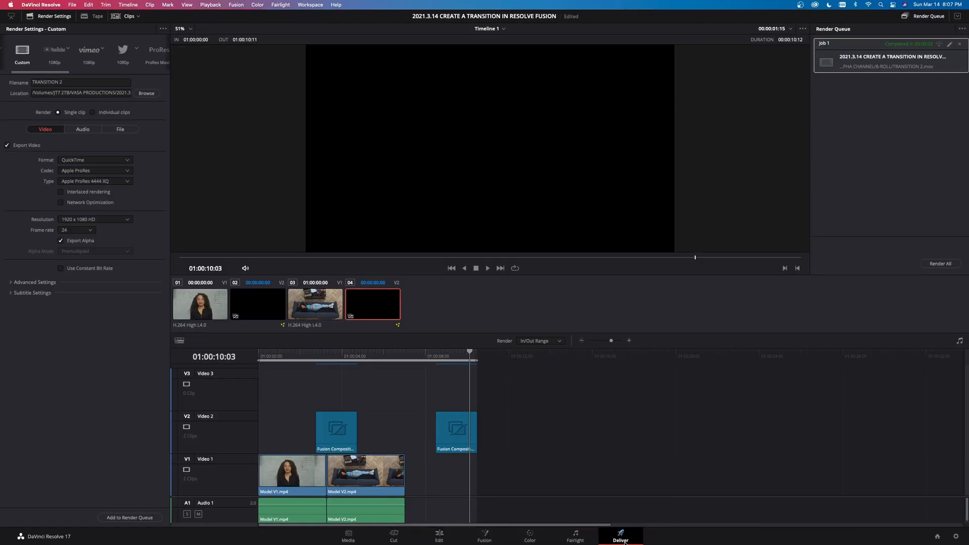
click(127, 160)
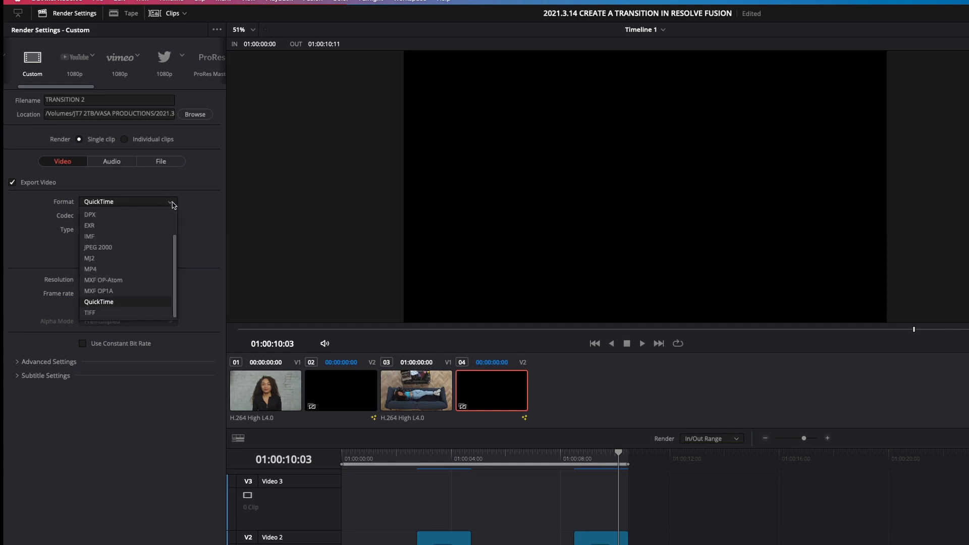
click(90, 269)
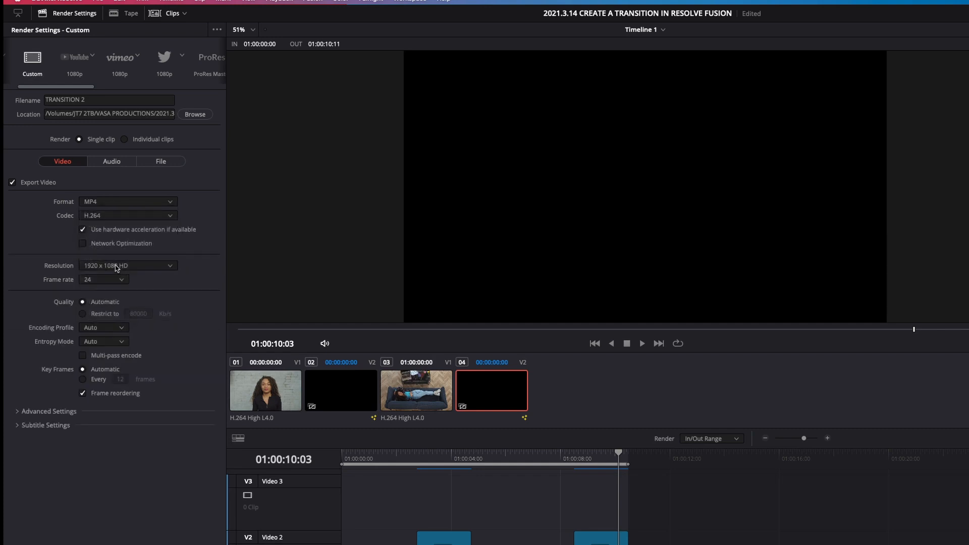
click(128, 215)
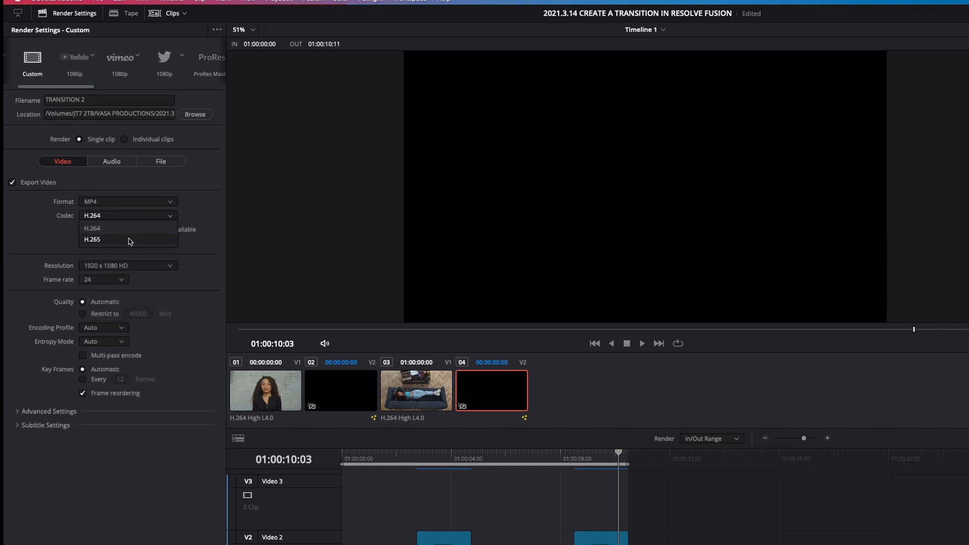
click(91, 239)
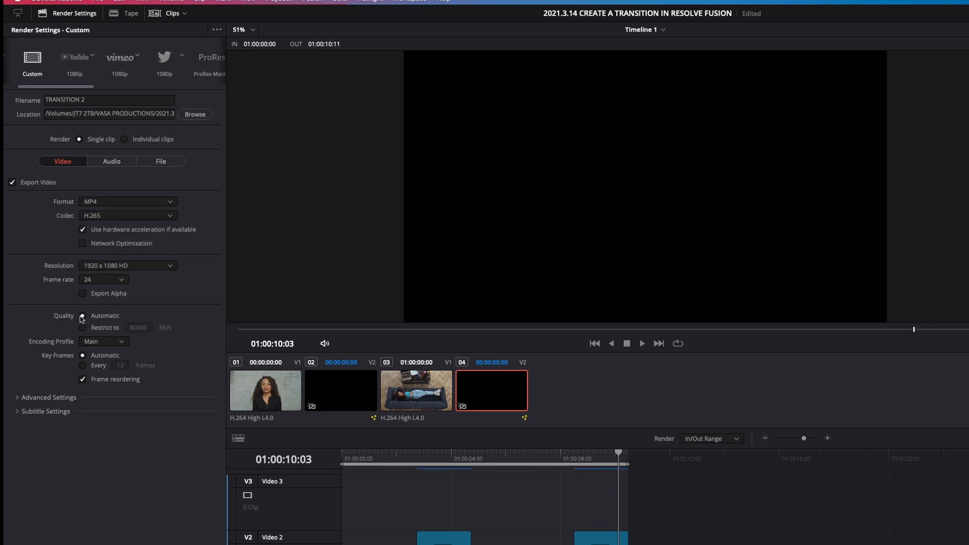
mouse_move(83, 298)
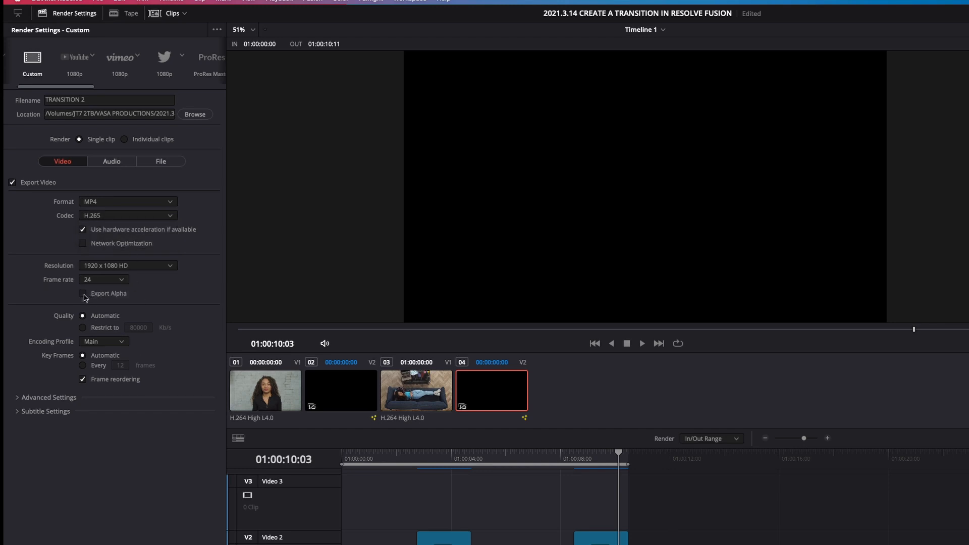
click(82, 293)
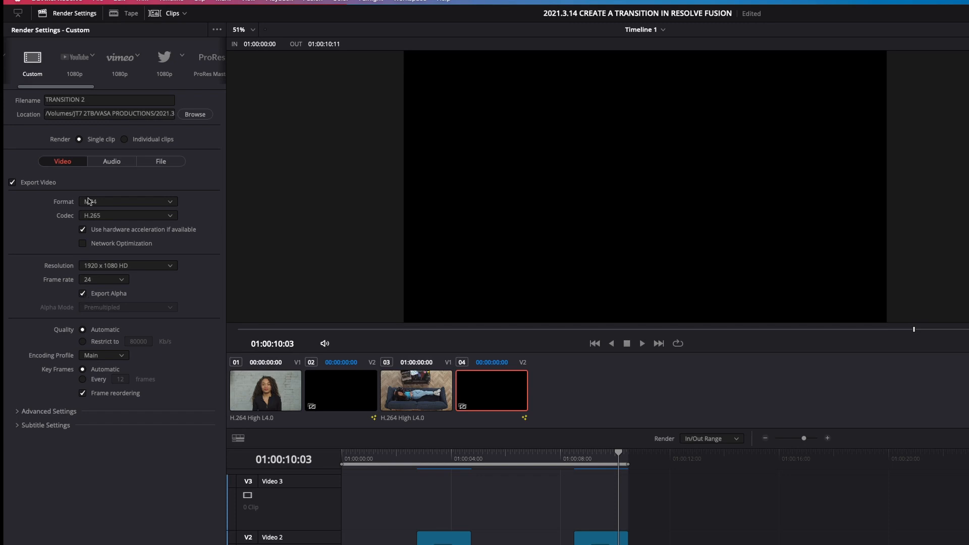
Turn on audio export in the render's Audio settings.
click(112, 162)
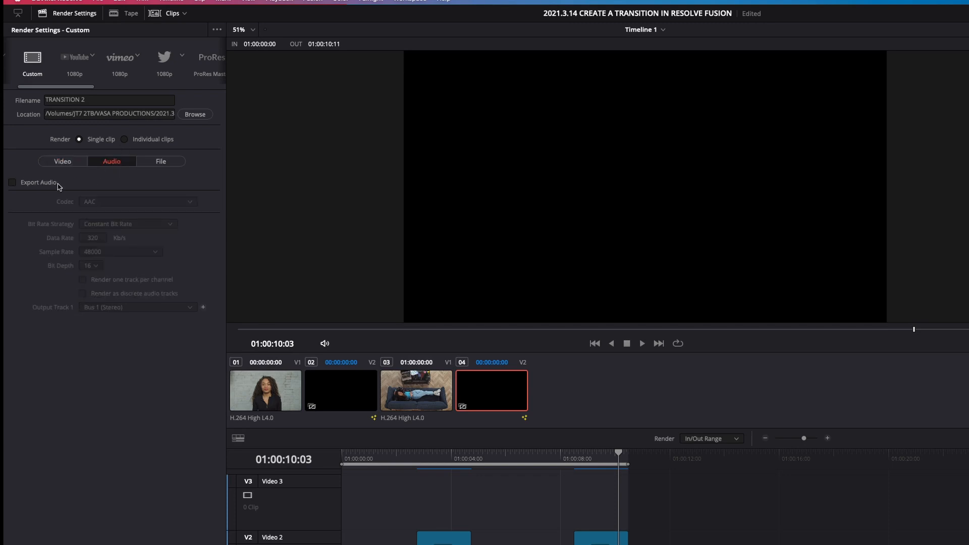
click(11, 182)
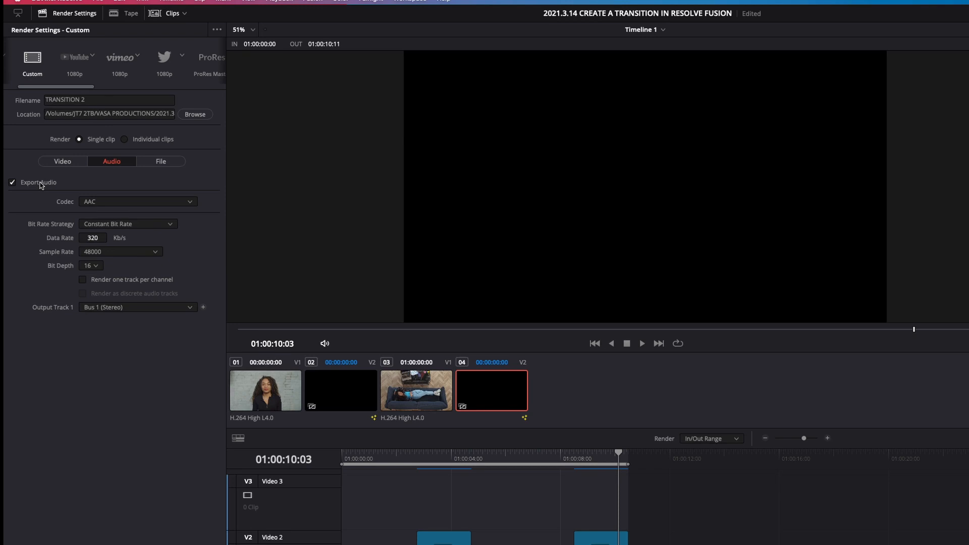
click(63, 162)
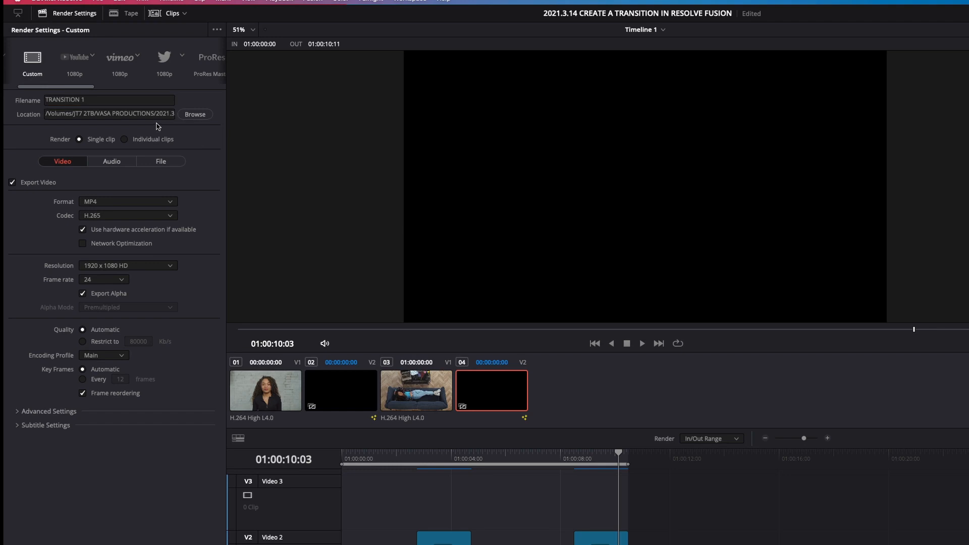
mouse_move(936, 90)
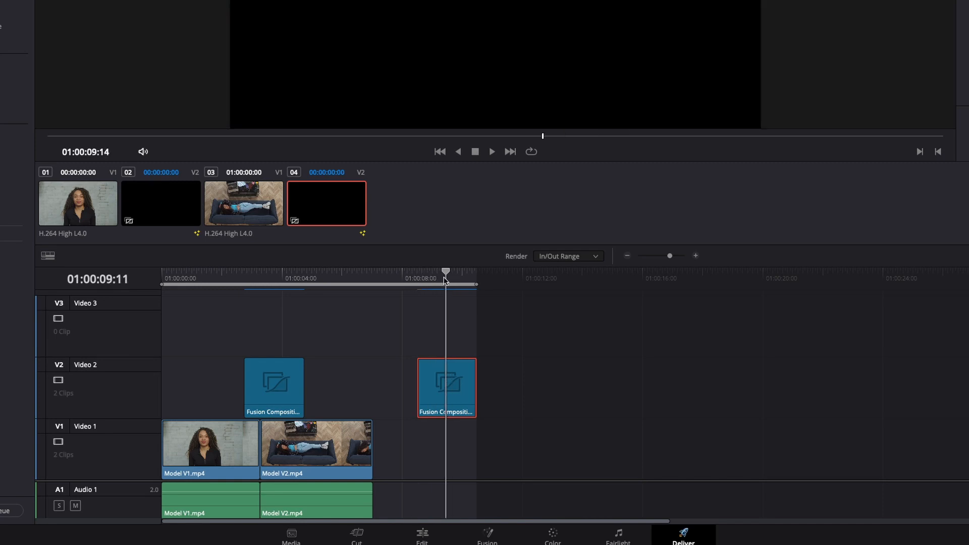
Limit the range to the second Fusion Composition, then queue and render the TRANSITION 1 MP4.
click(417, 272)
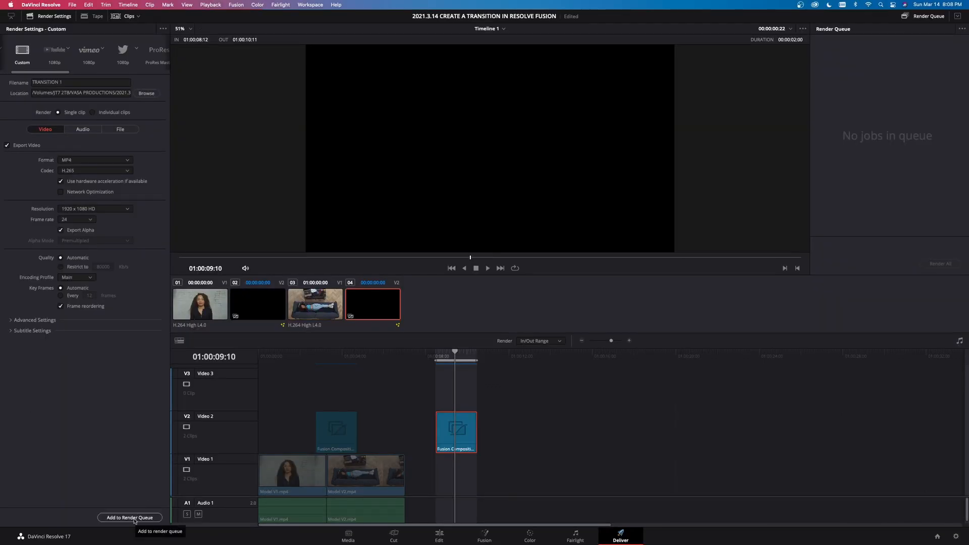
click(130, 517)
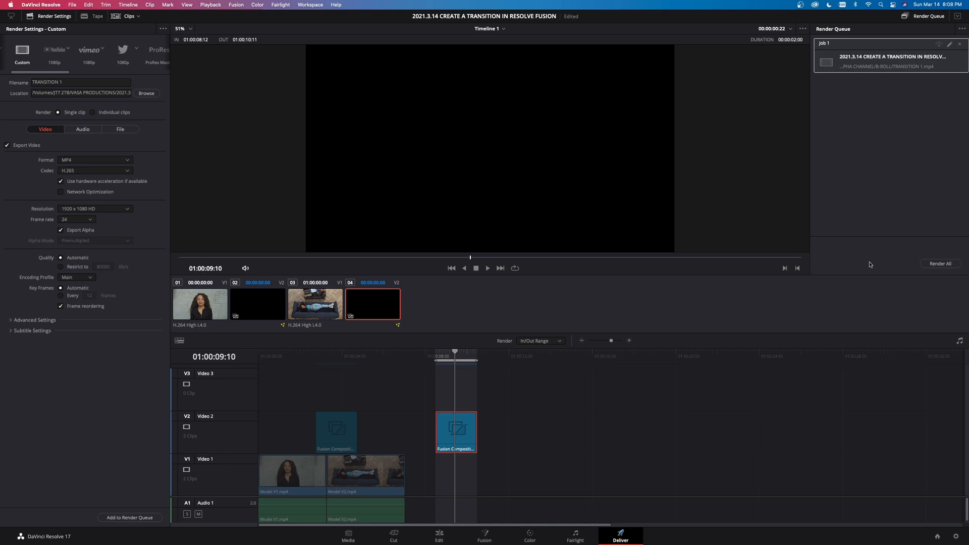
click(940, 264)
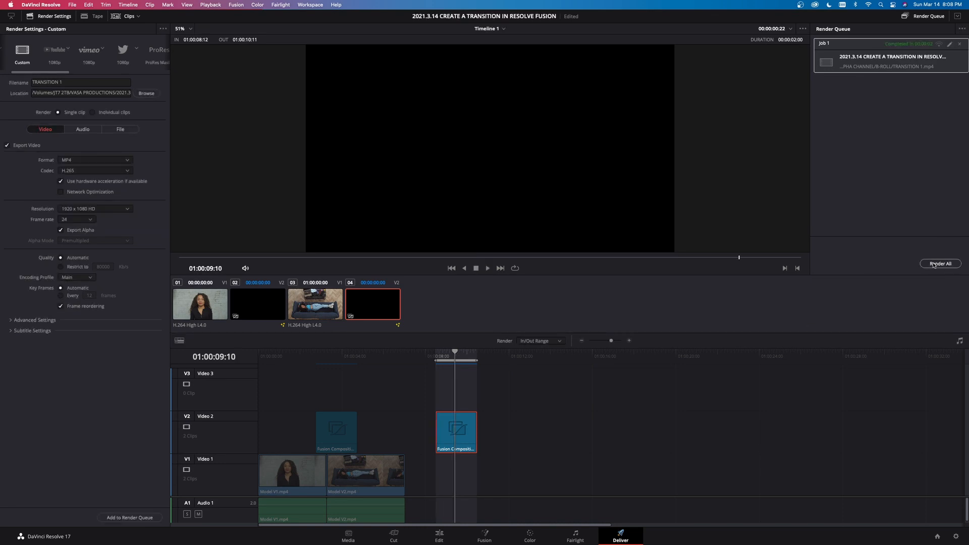
click(438, 533)
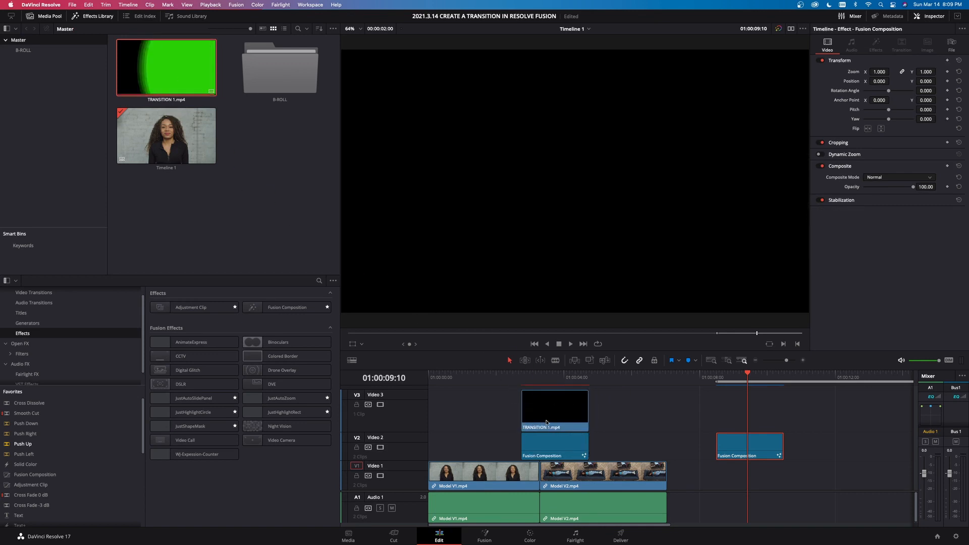
Preview TRANSITION 1.mp4 on V2 over the model-clip cut.
click(554, 444)
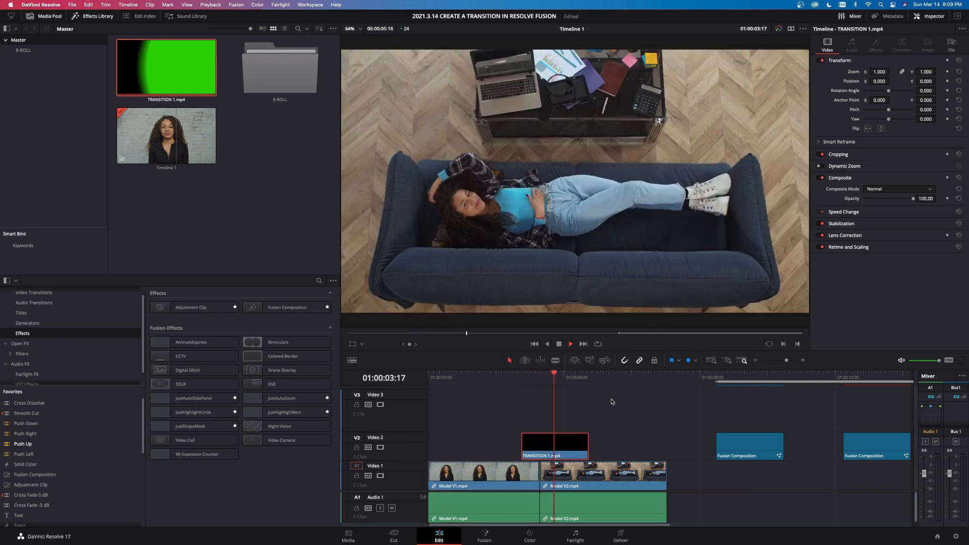
click(495, 374)
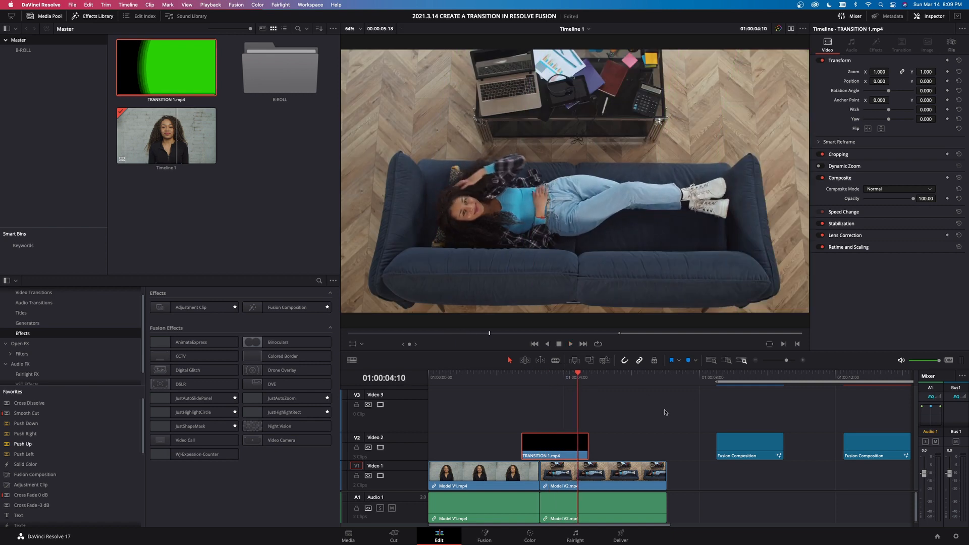
mouse_move(654, 413)
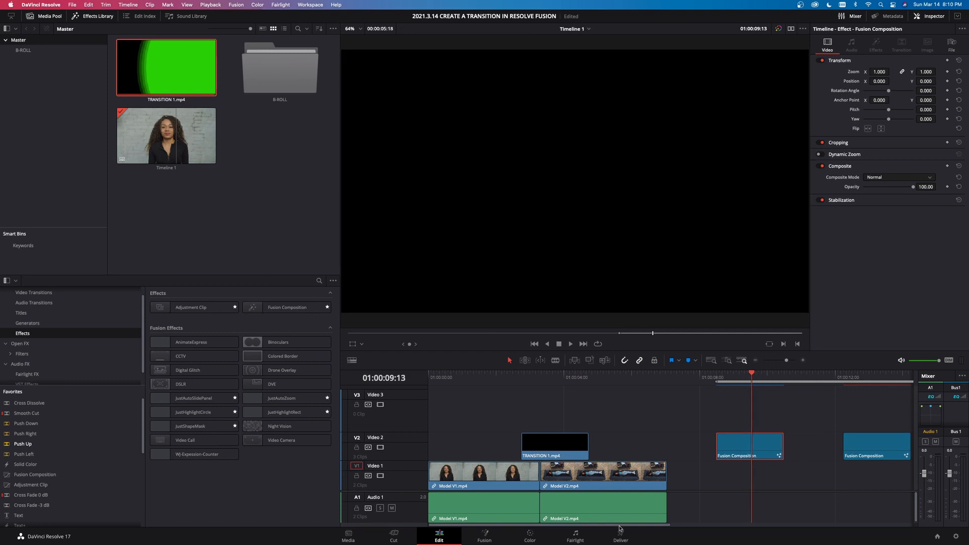
Set the render to QuickTime, Apple ProRes 4444 XQ, with Export Alpha turned on.
click(620, 535)
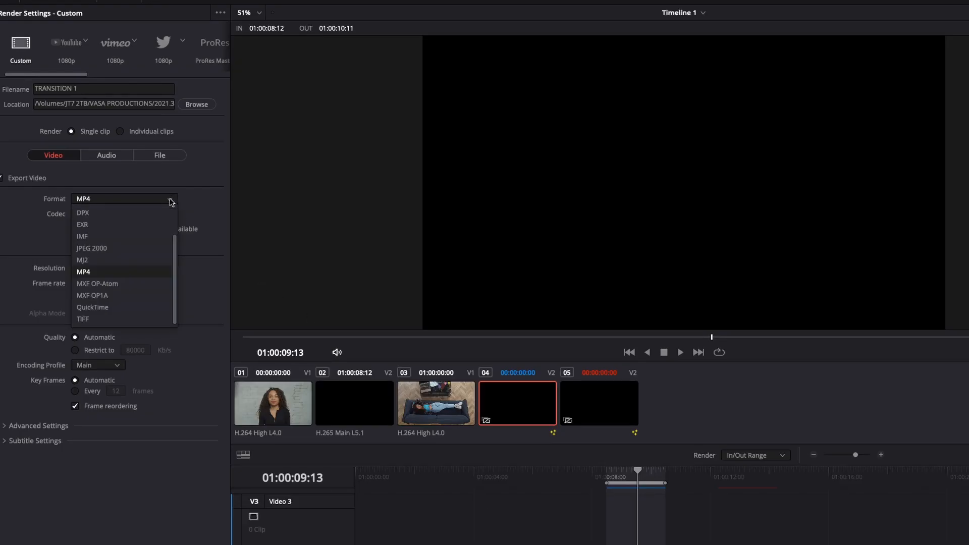
mouse_move(93, 307)
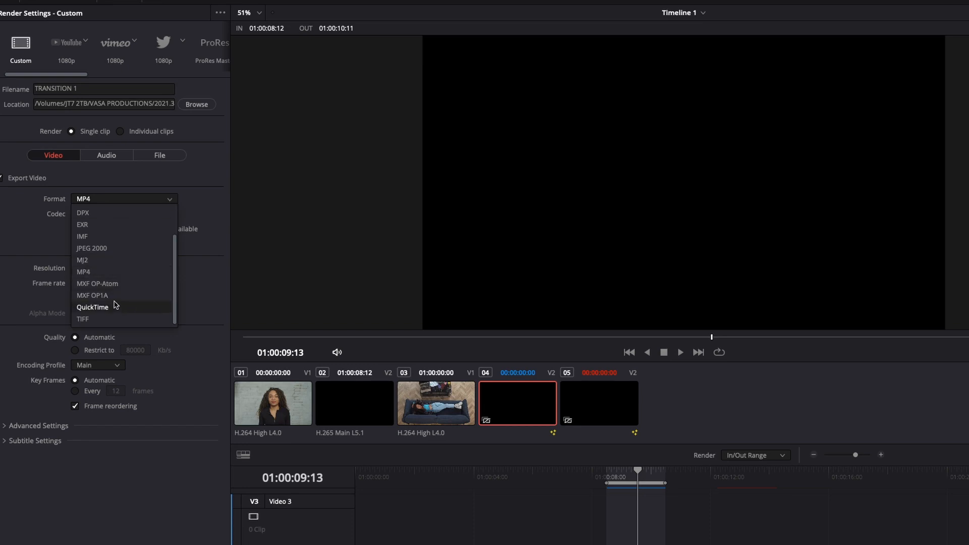
click(92, 307)
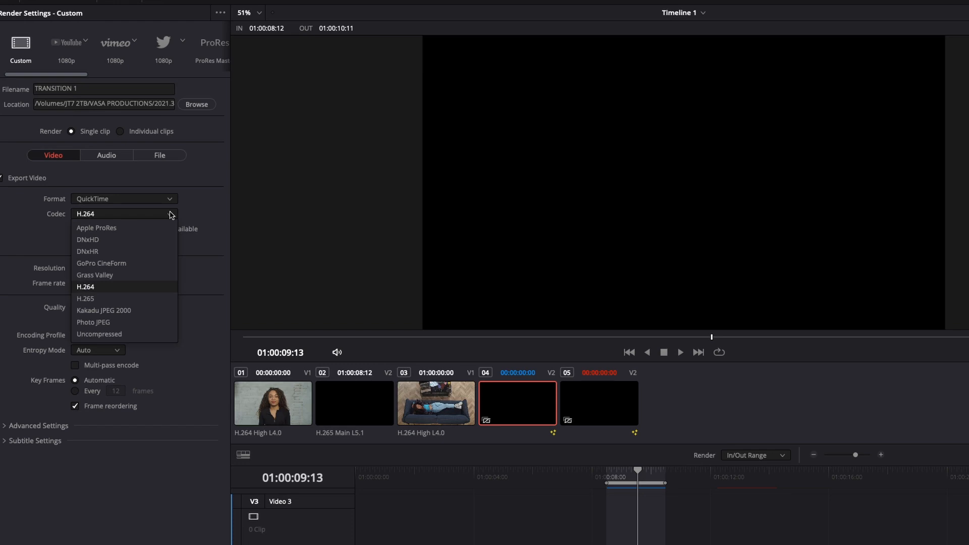
click(96, 227)
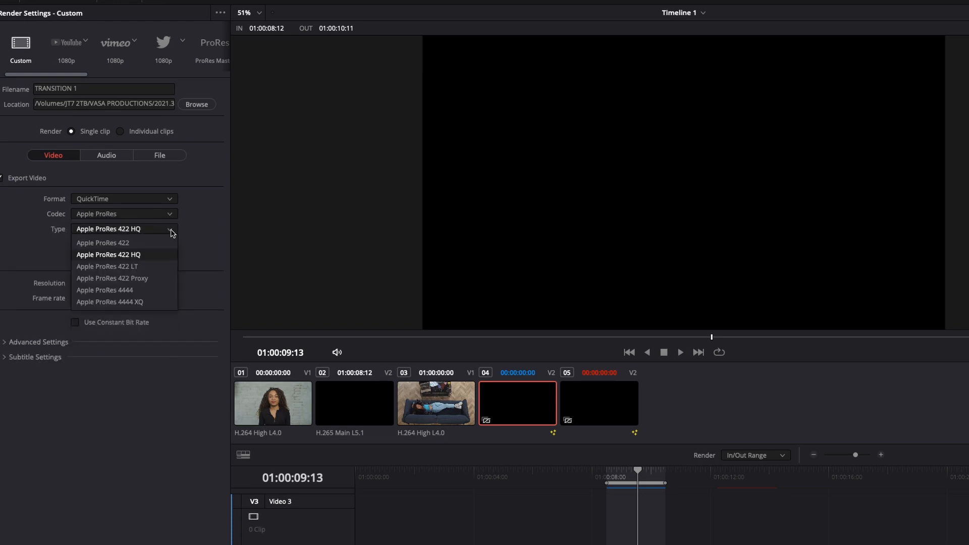
mouse_move(144, 303)
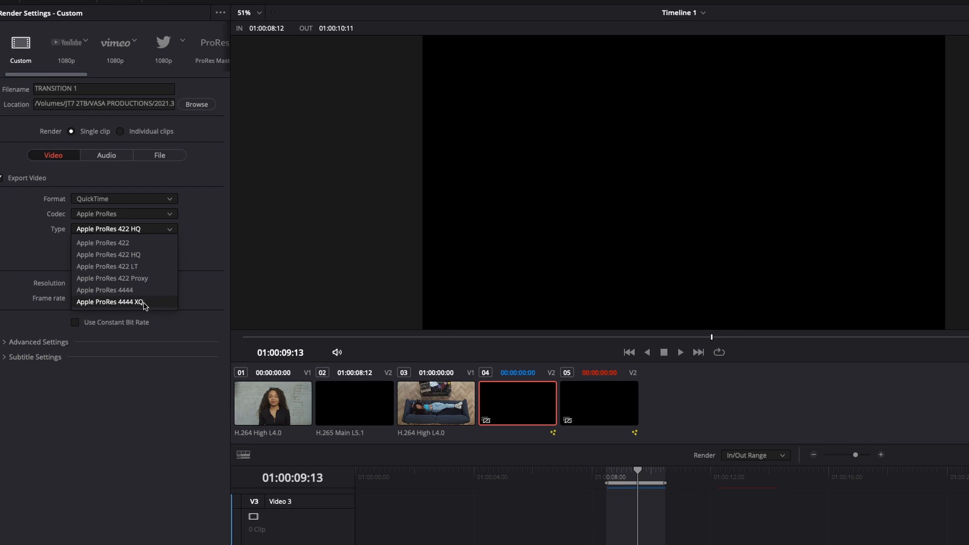
click(109, 303)
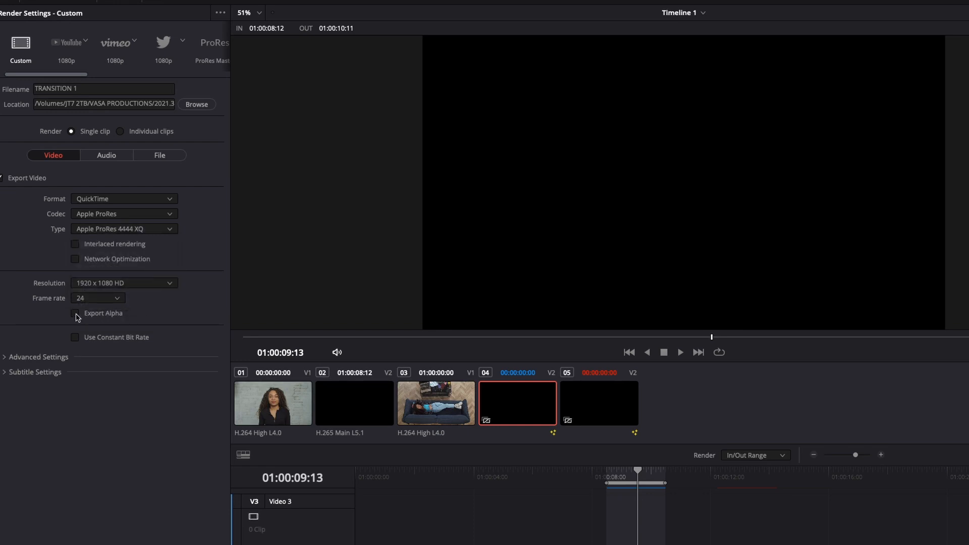
click(75, 314)
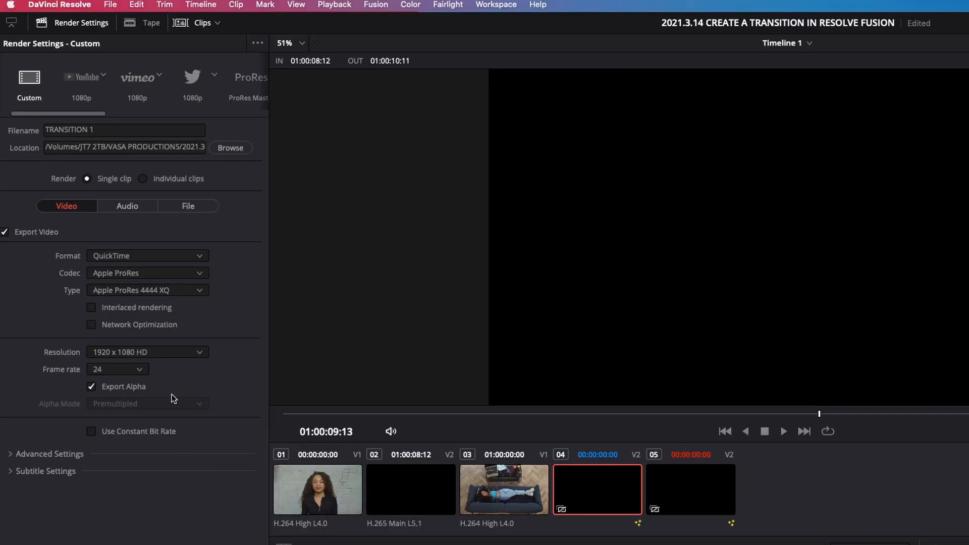
Name the output TRANSITION 2, queue and render it, then return to the Edit page.
click(123, 129)
text(2)
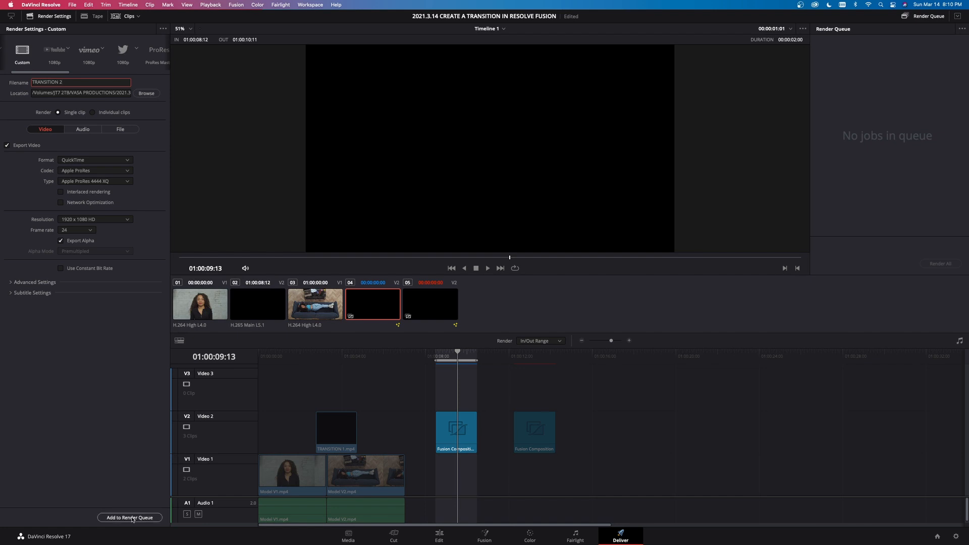
click(129, 518)
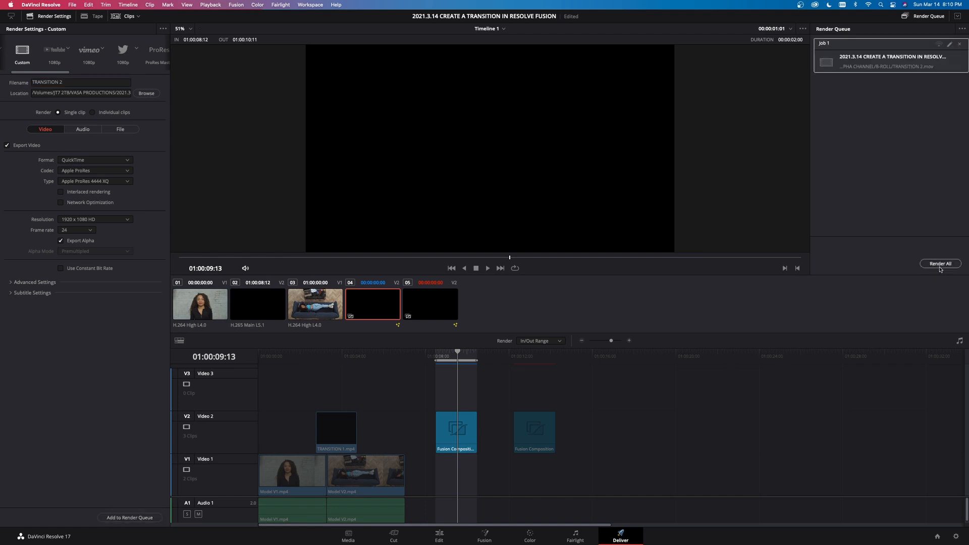
click(939, 264)
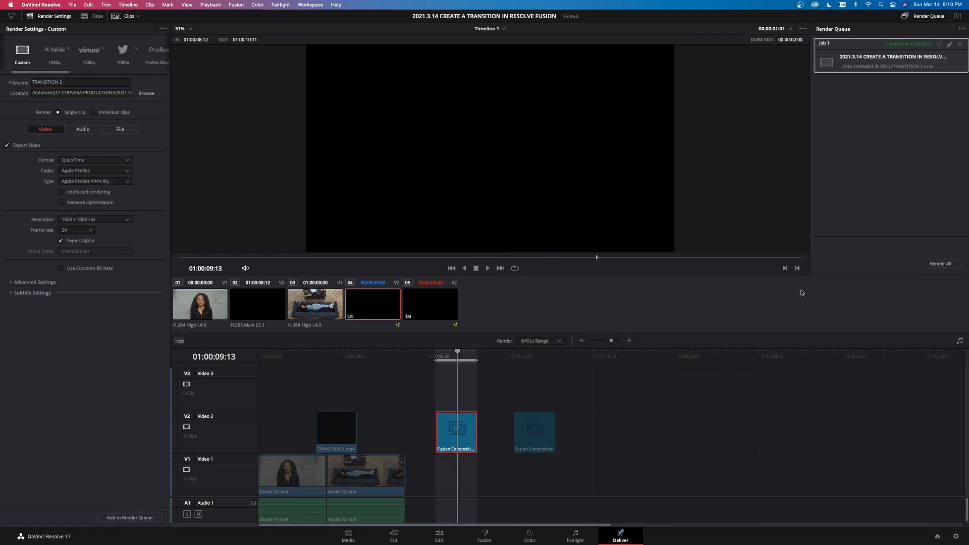
mouse_move(790, 298)
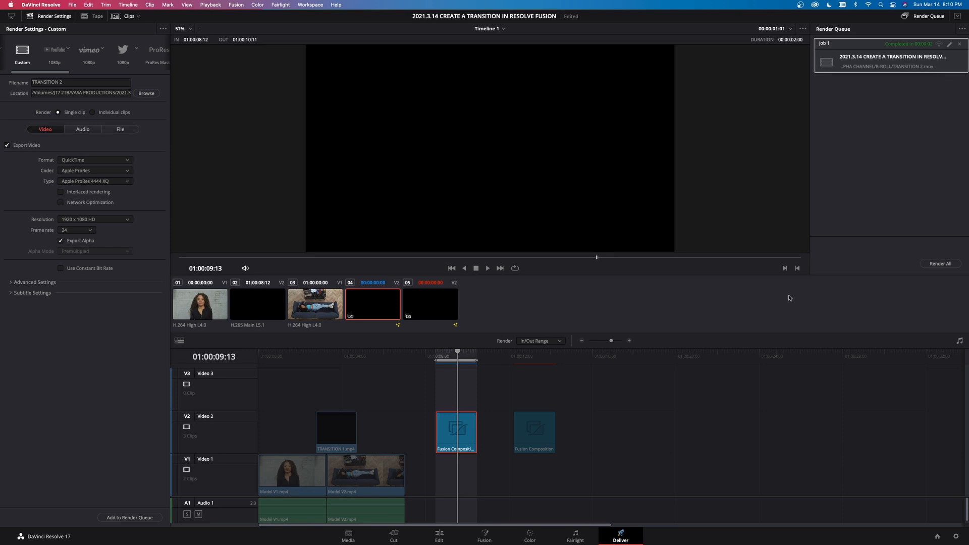
click(438, 537)
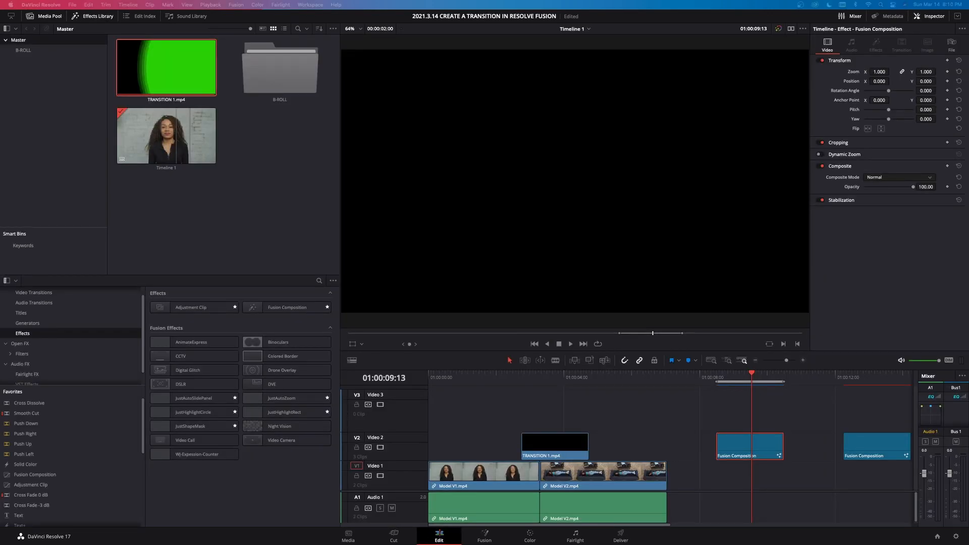
Drop TRANSITION 2.mov onto V2 over the cut and play back the orange-circle transition.
drag(165, 135, 262, 176)
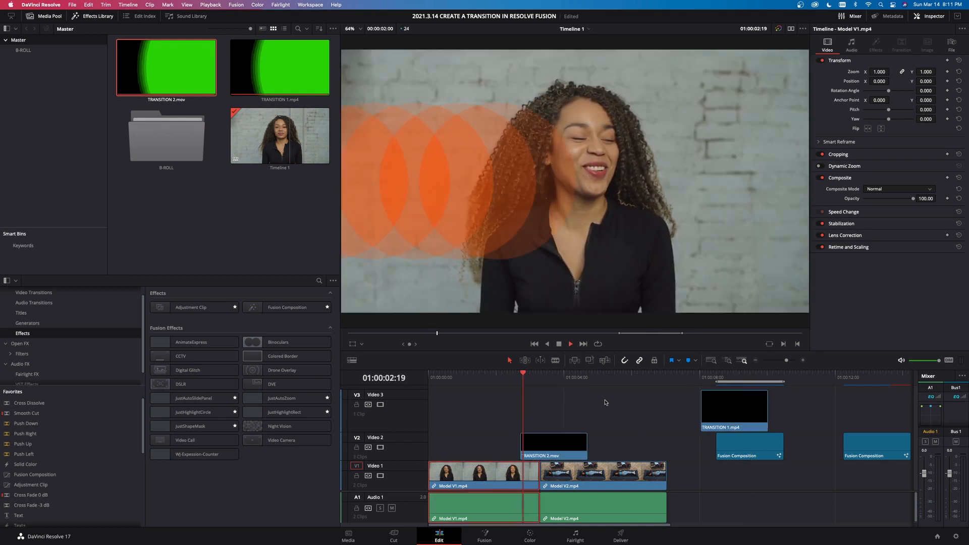
click(592, 377)
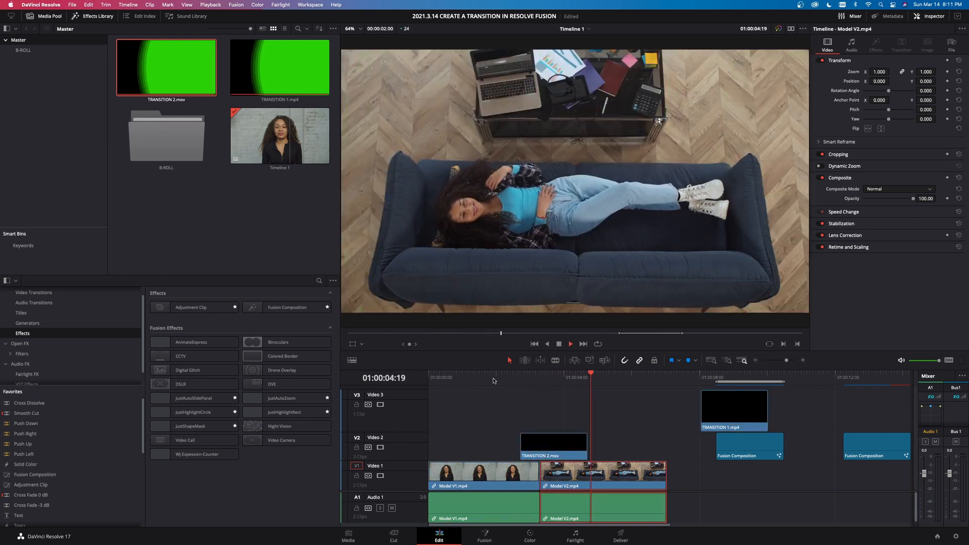